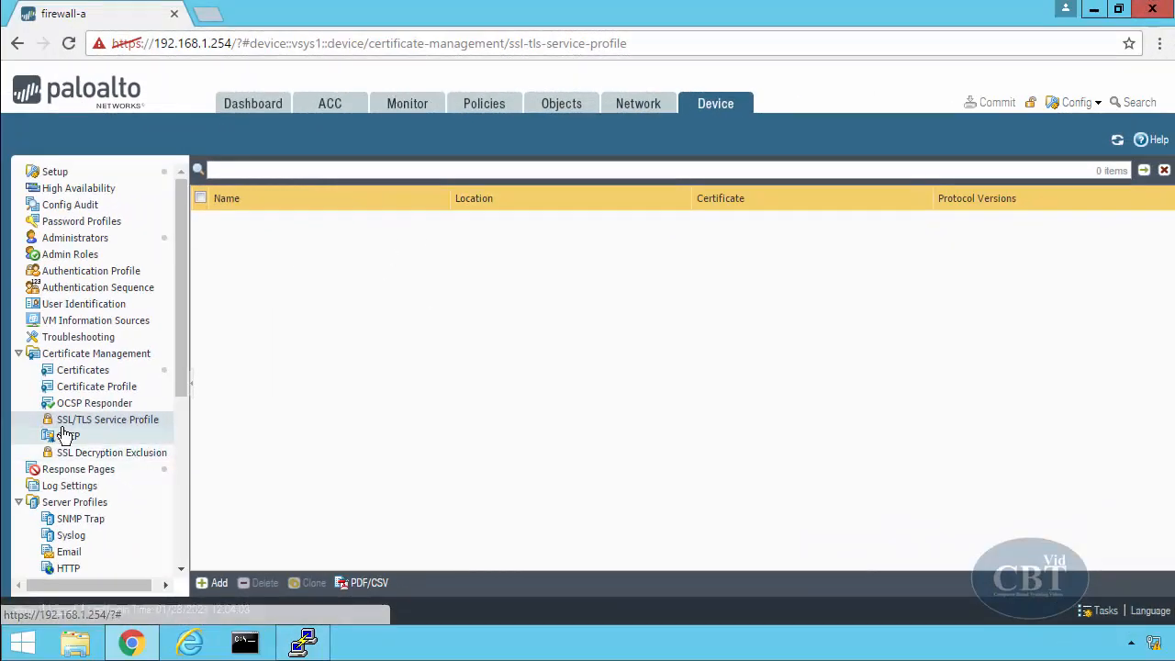
{"action": "mouse_move", "coordinate": [244, 448]}
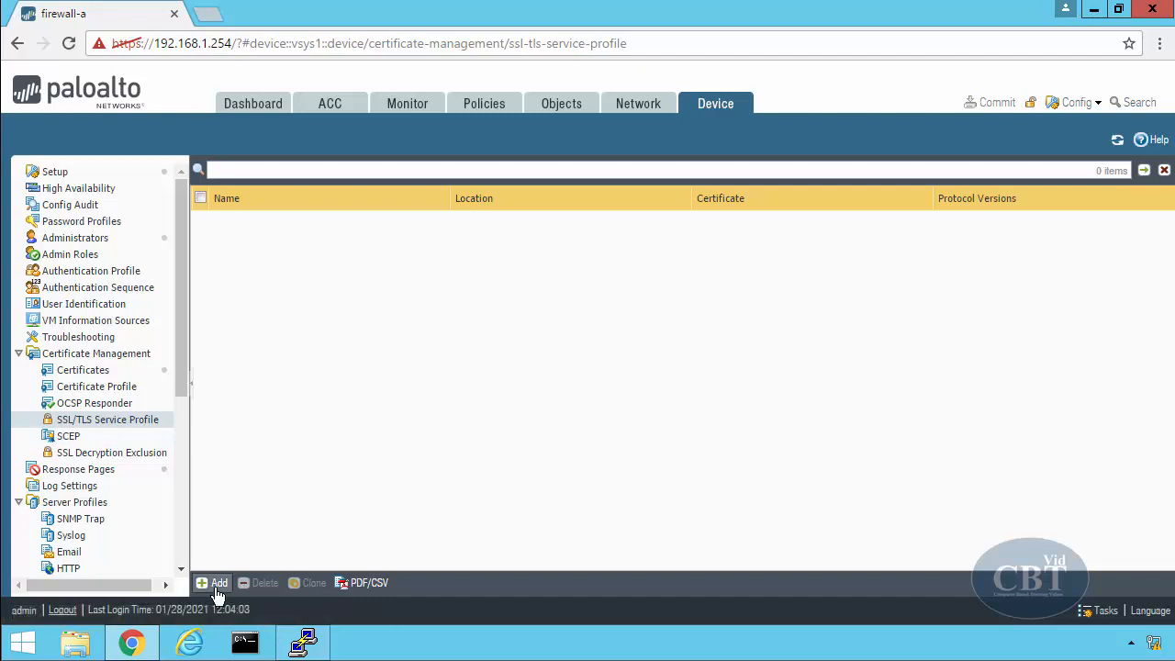
- Add SSL/TLS service profile 'Test' using TrustedCertificates with minimum version TLSv1.2
{"action": "left_click", "coordinate": [213, 582]}
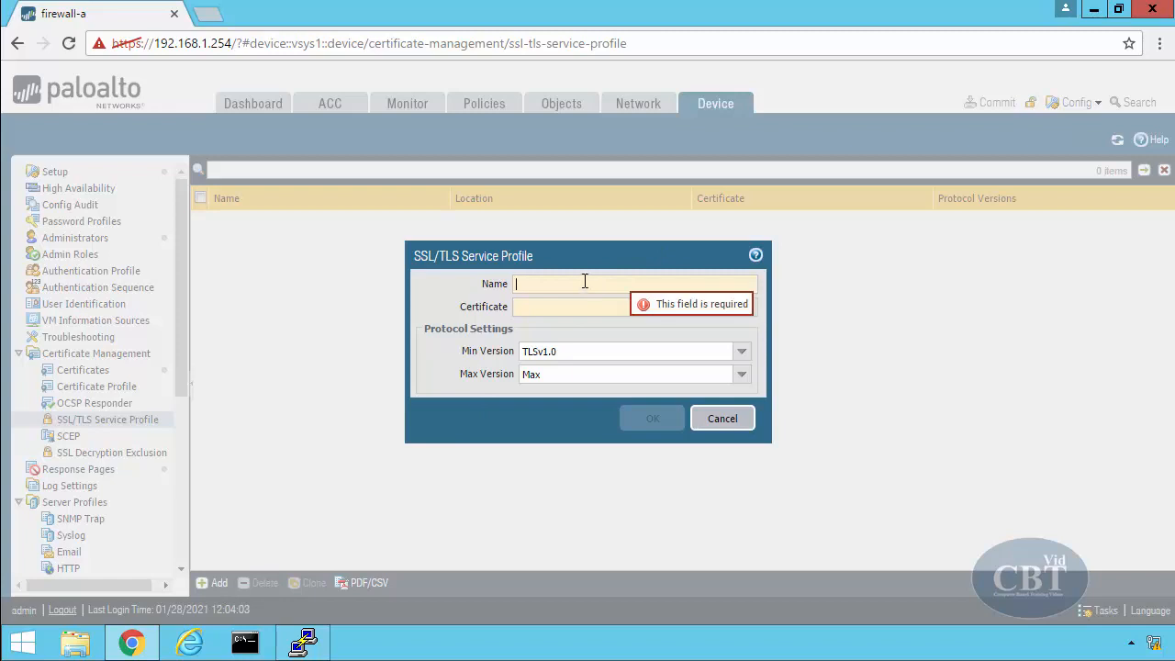
{"action": "type", "text": "T"}
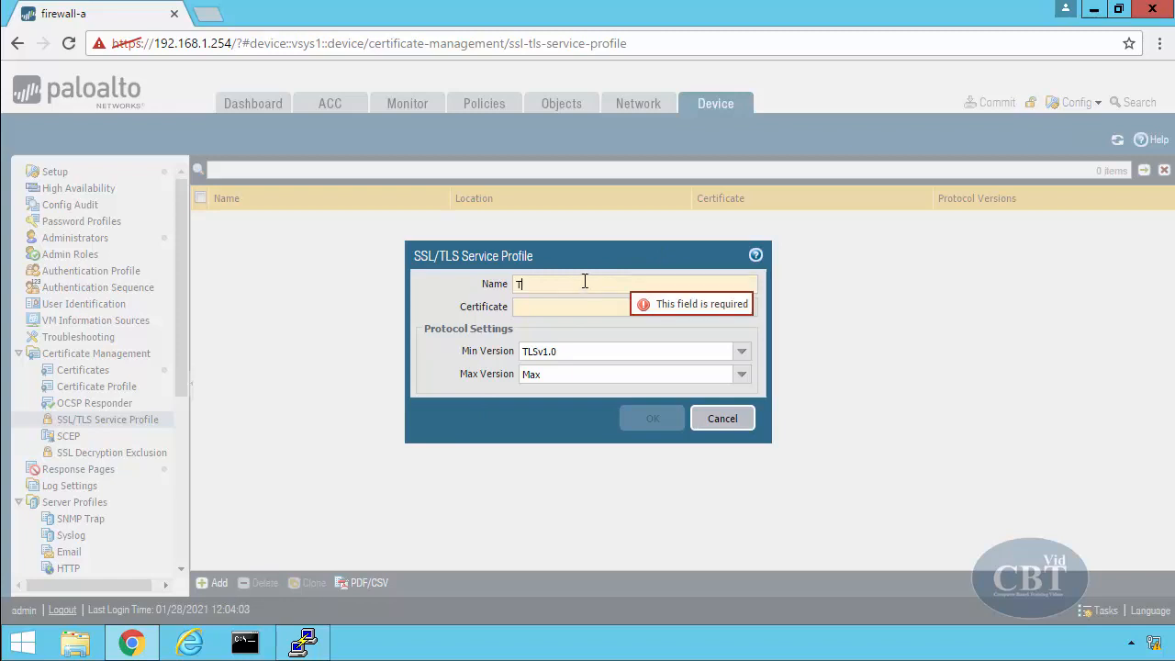
{"action": "type", "text": "est"}
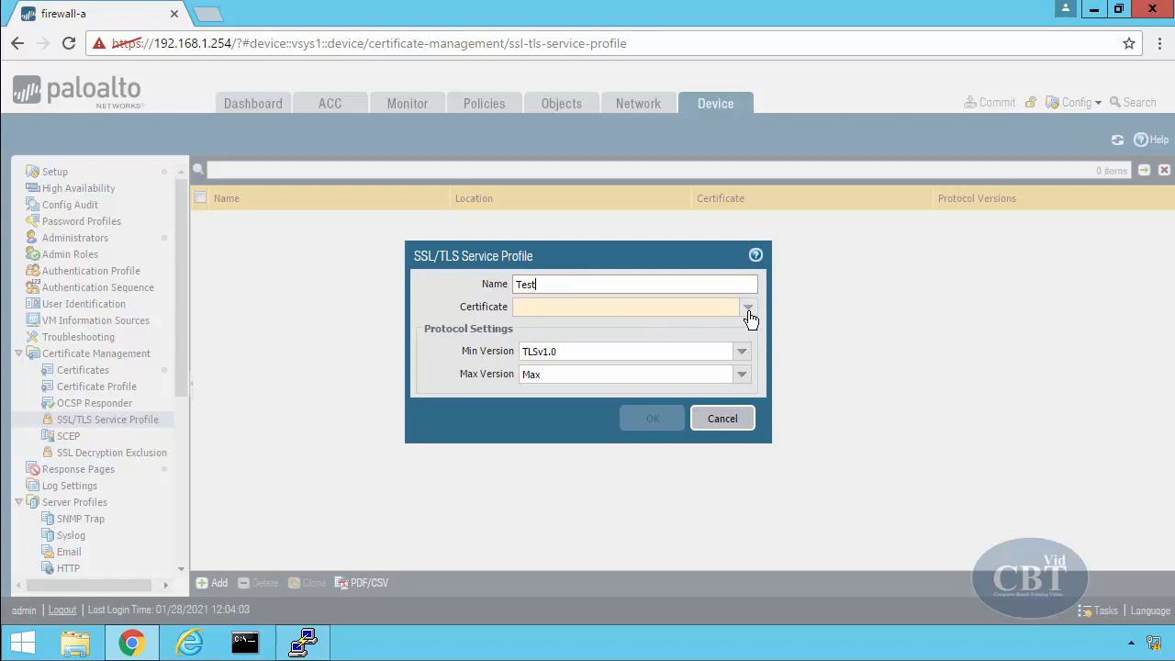
{"action": "left_click", "coordinate": [747, 307]}
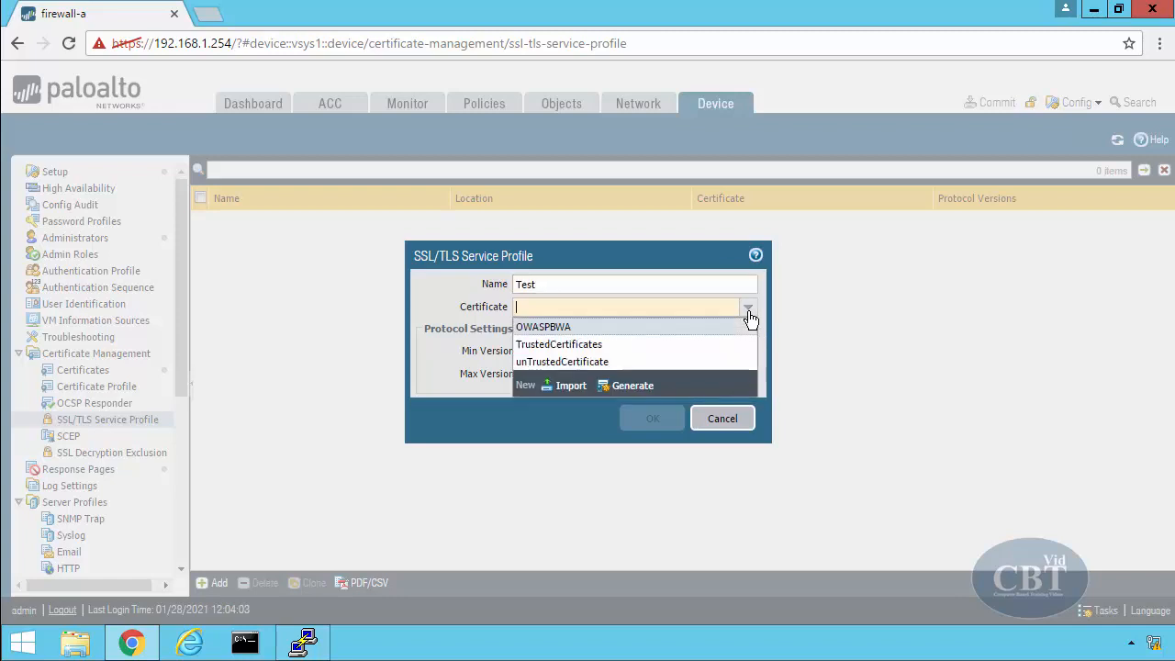
{"action": "mouse_move", "coordinate": [583, 349]}
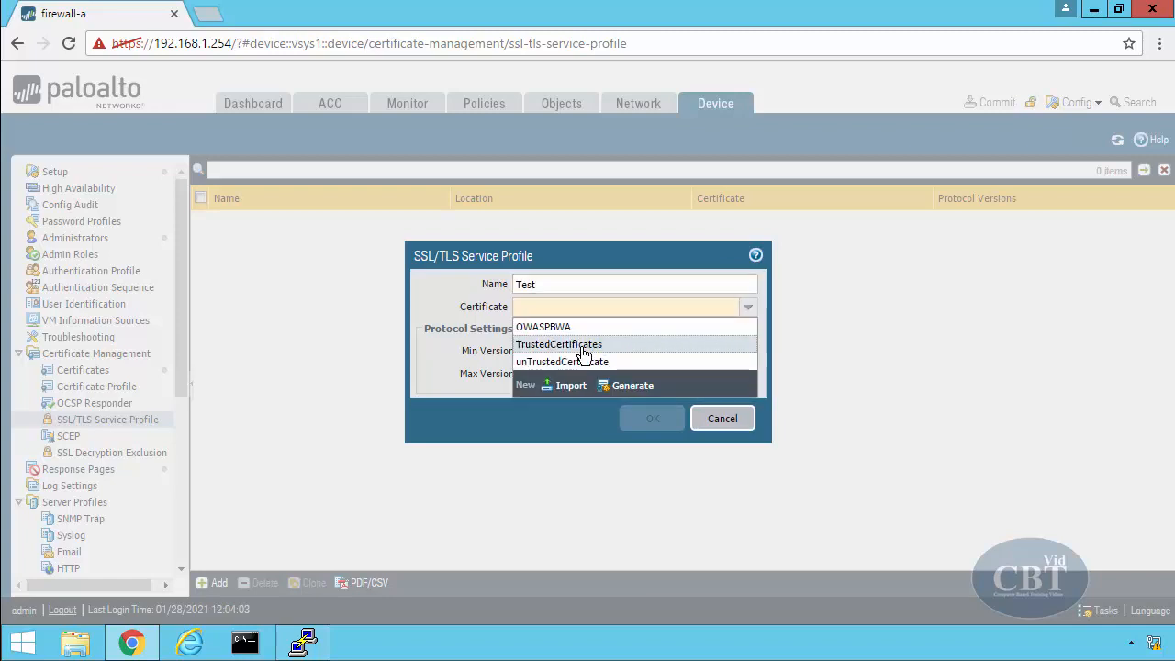
{"action": "left_click", "coordinate": [558, 343]}
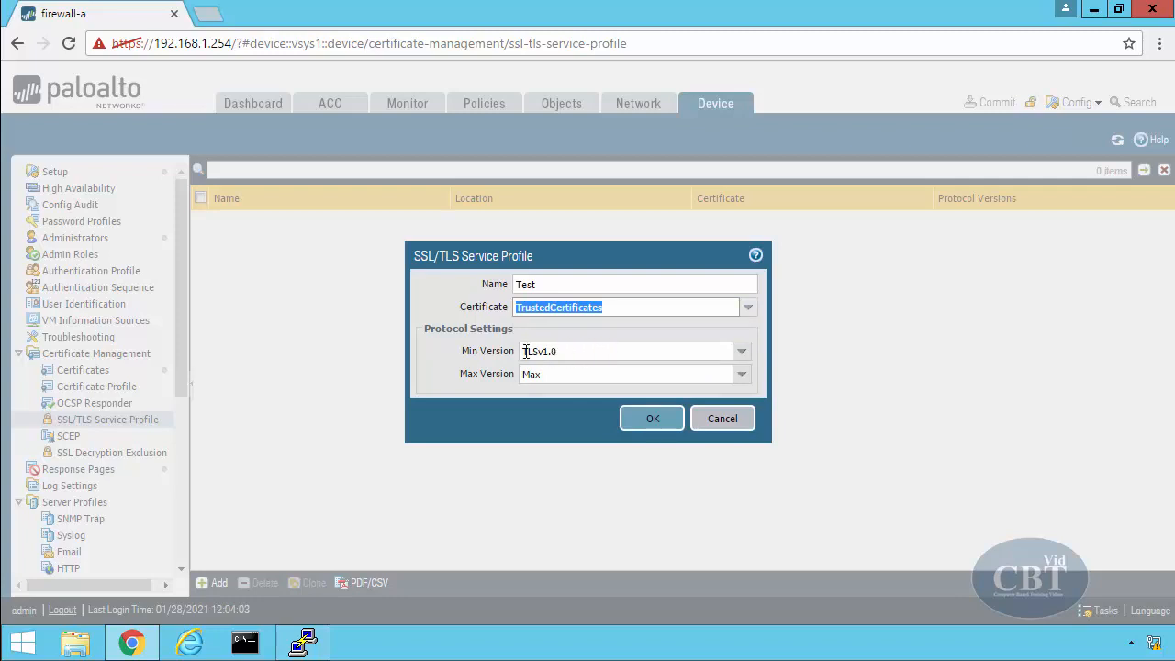
{"action": "mouse_move", "coordinate": [520, 338]}
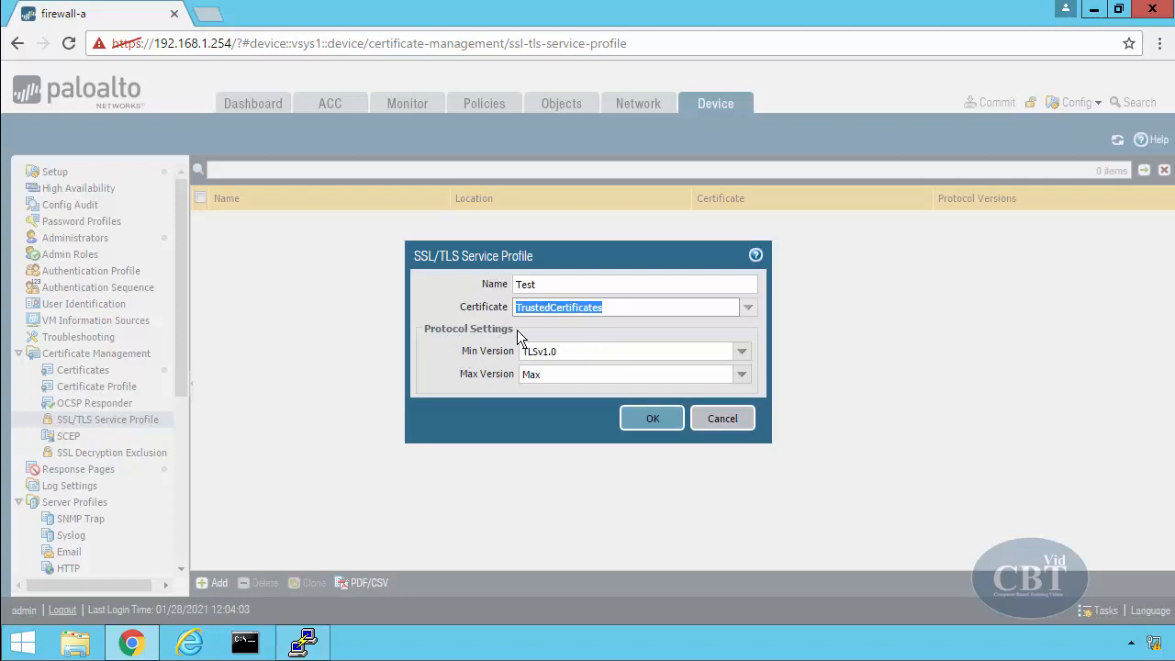
{"action": "mouse_move", "coordinate": [735, 357]}
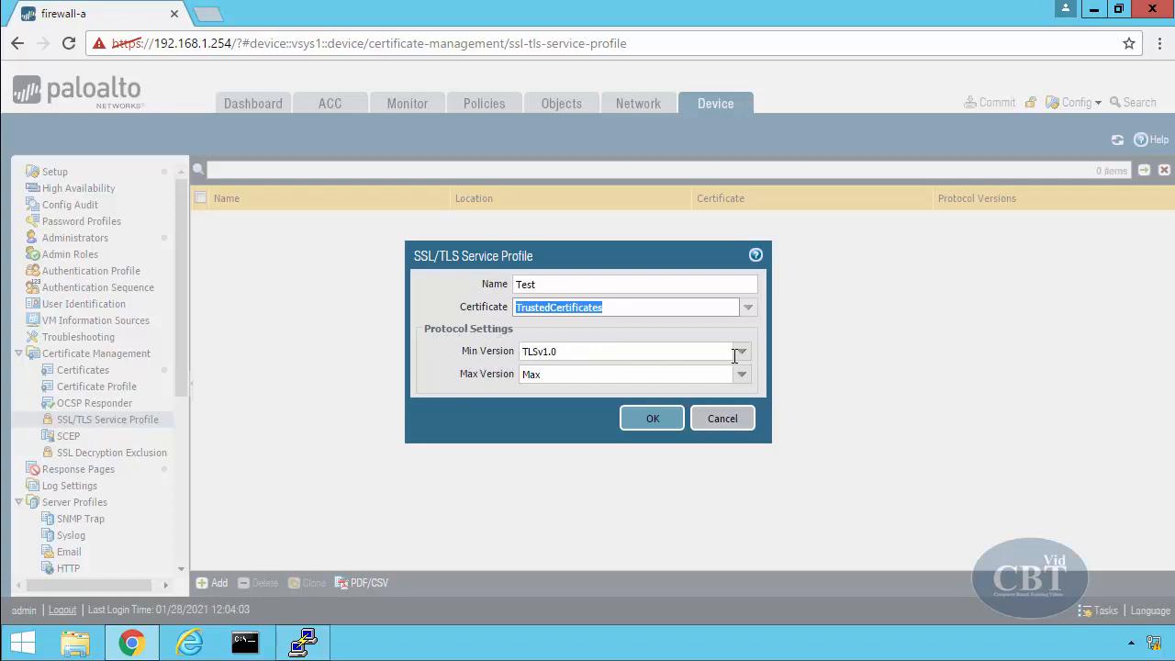
{"action": "left_click", "coordinate": [740, 350]}
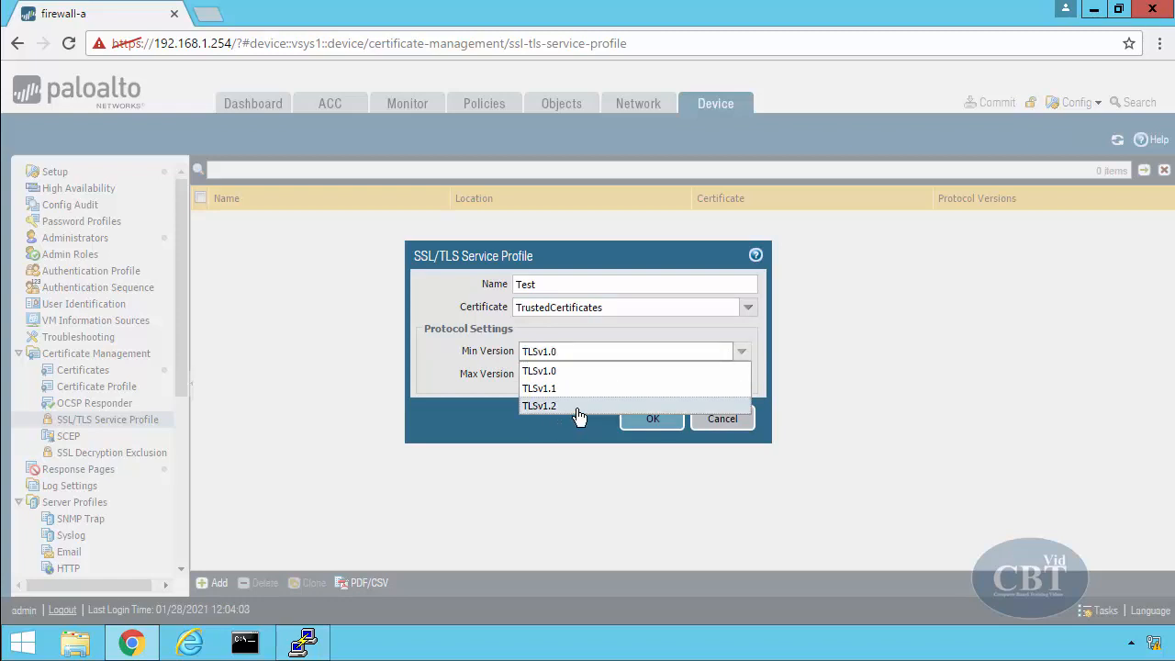
{"action": "left_click", "coordinate": [540, 405]}
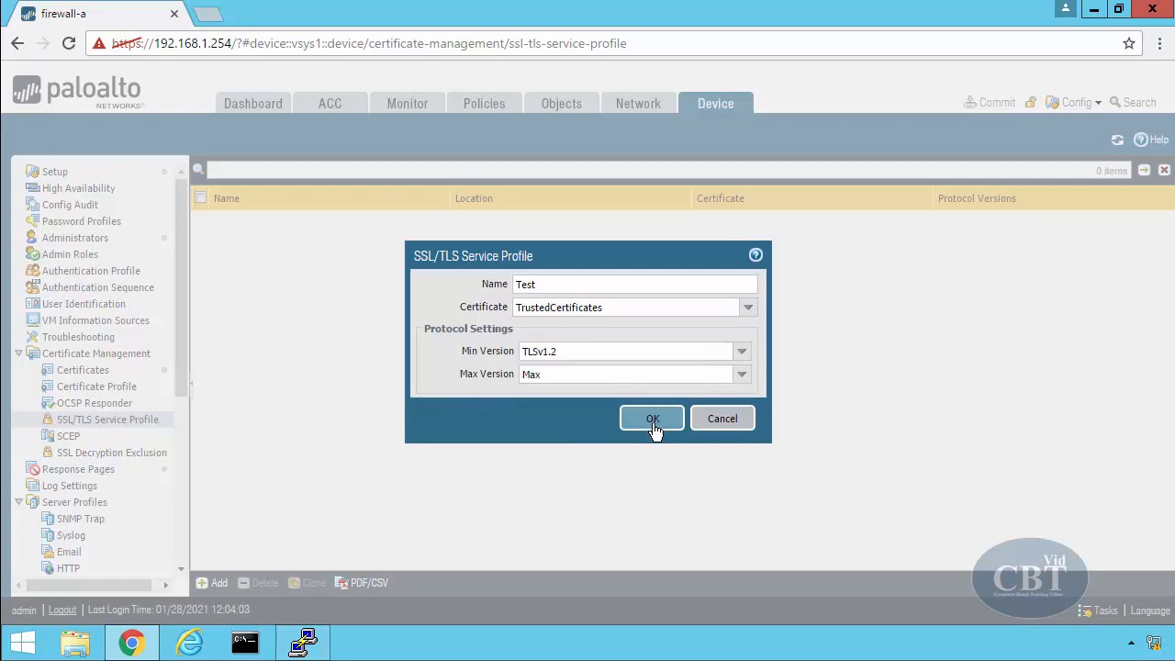
{"action": "left_click", "coordinate": [653, 418]}
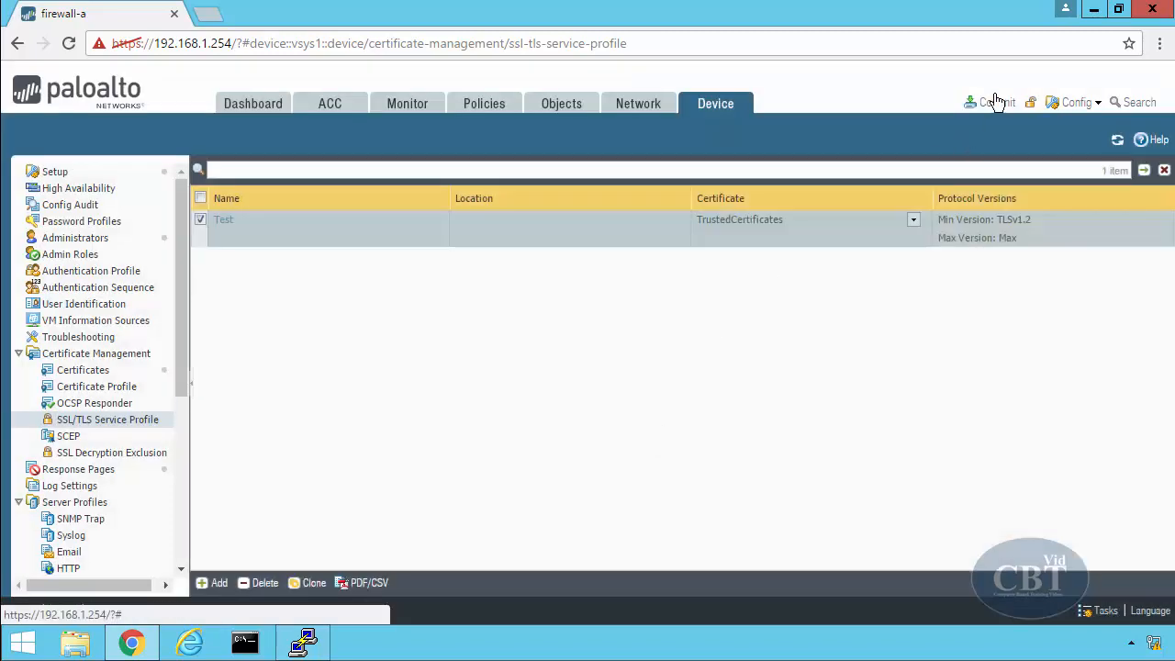
- Commit the configuration, dismiss the commit status, and switch to the PuTTY session
{"action": "left_click", "coordinate": [997, 102]}
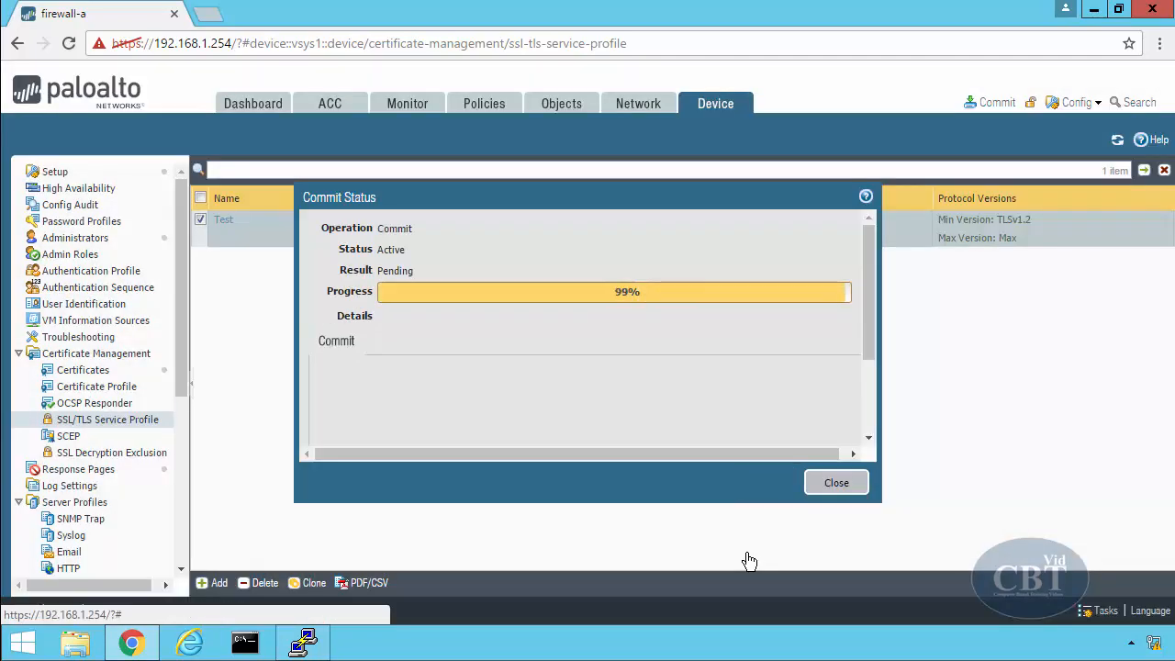
{"action": "left_click", "coordinate": [835, 482]}
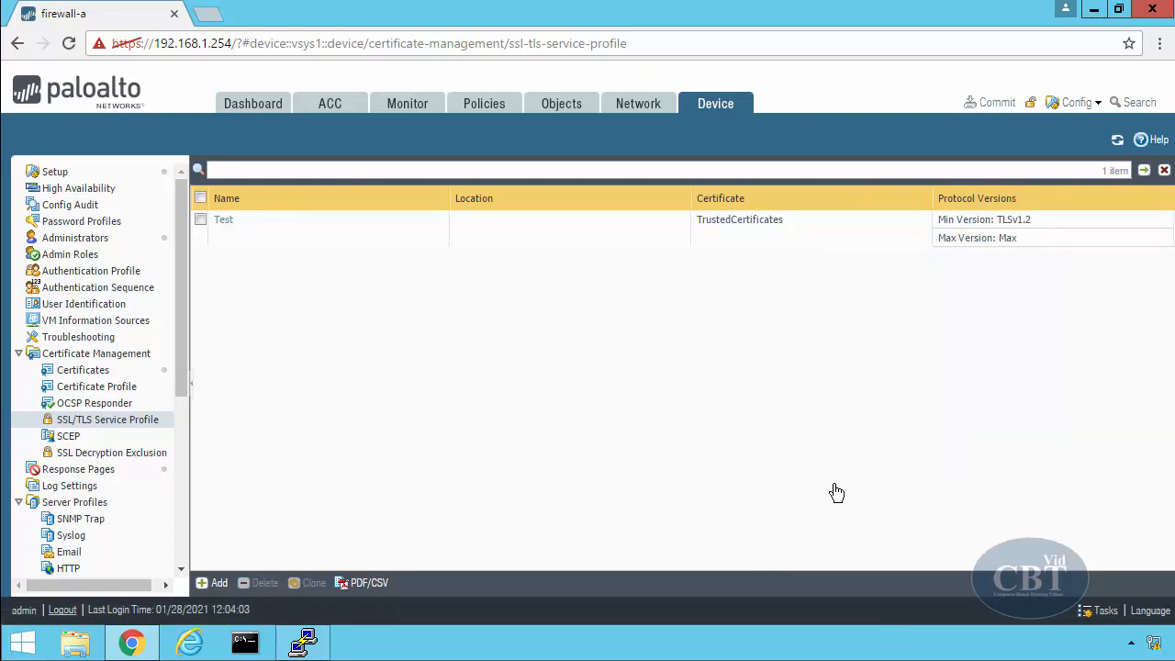
{"action": "mouse_move", "coordinate": [829, 493]}
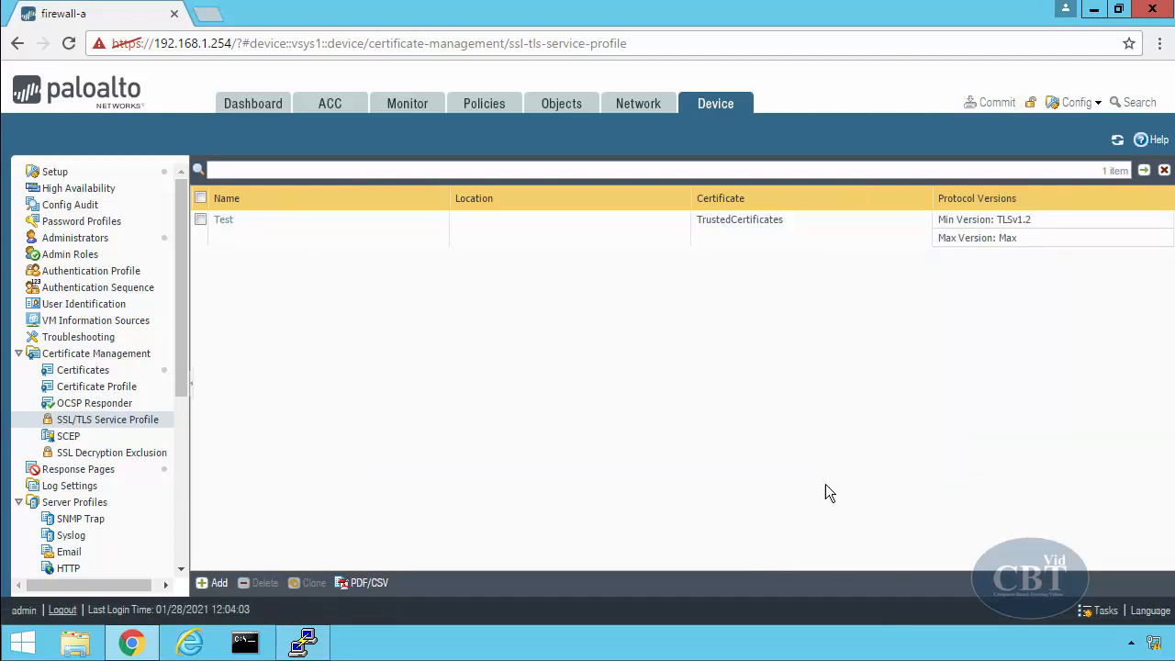
{"action": "left_click", "coordinate": [303, 642]}
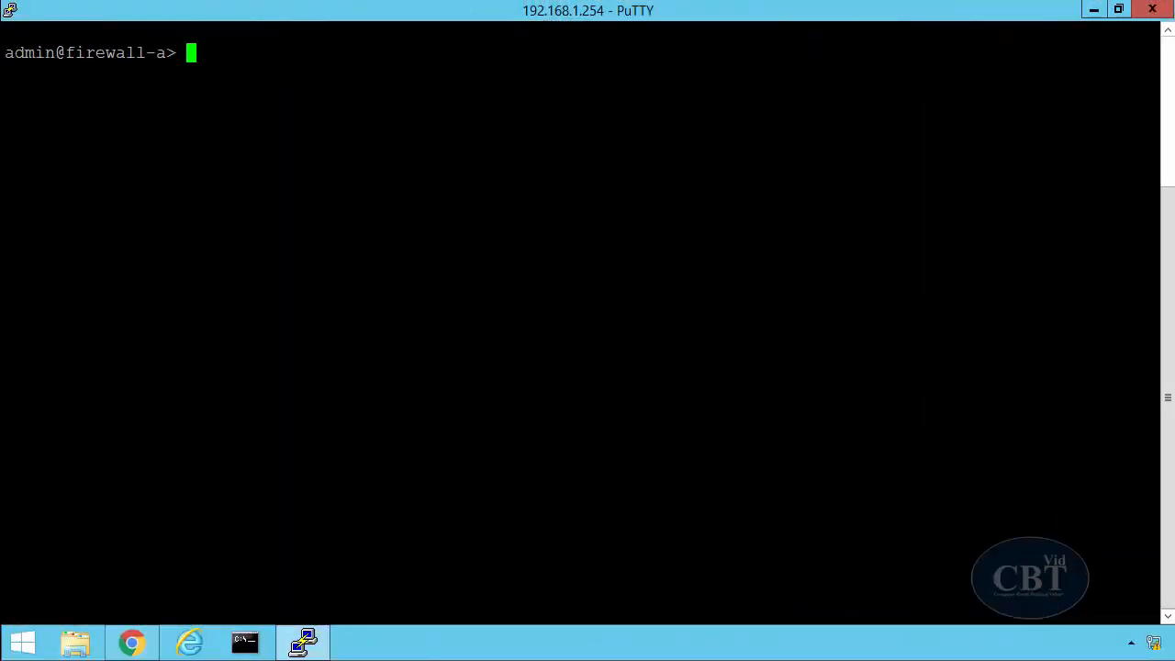
- Enter configure mode and list options for 'set shared ssl-tls-service-profile Test protocol-settings'
{"action": "type", "text": "c"}
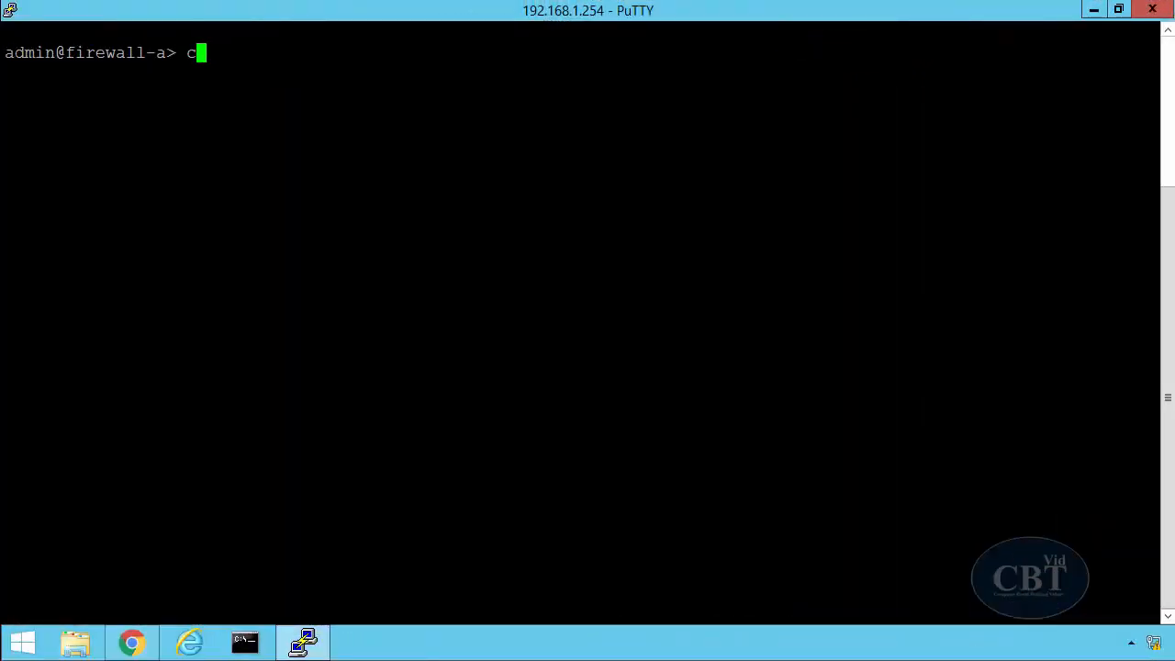
{"action": "key", "text": "Return"}
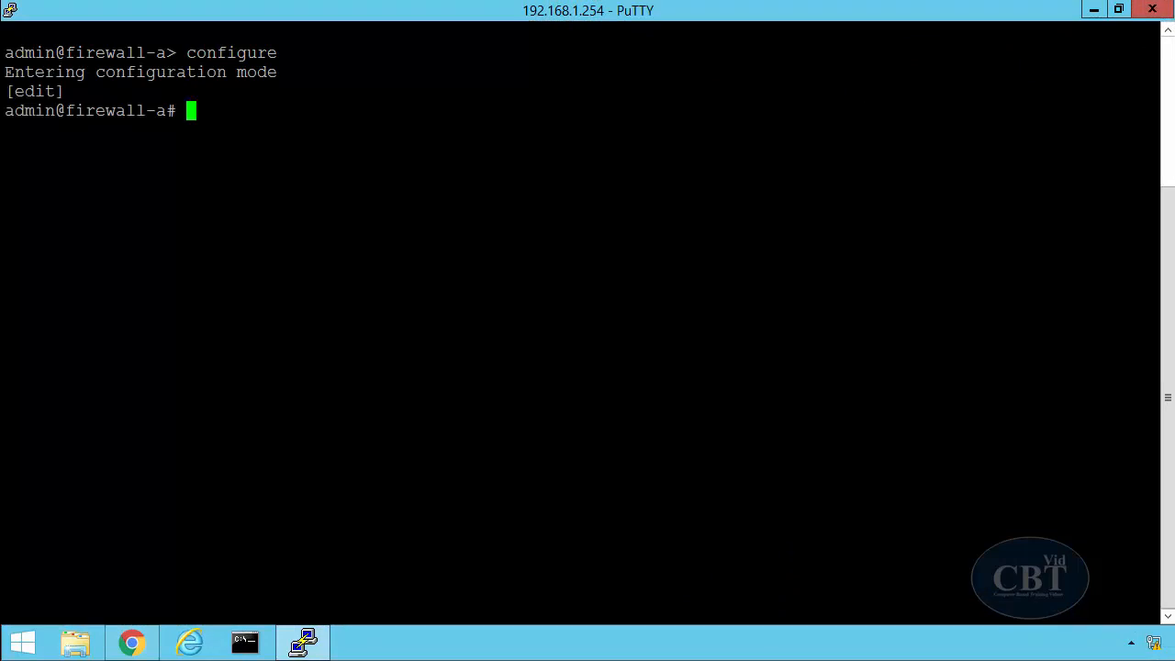
{"action": "type", "text": "set shared"}
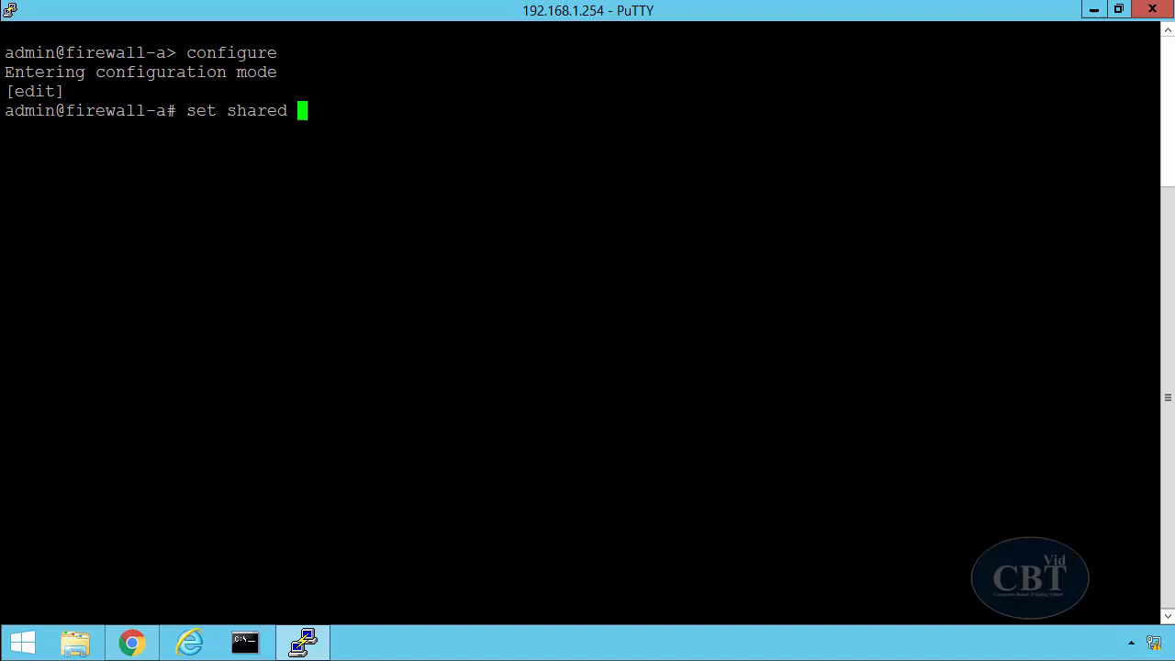
{"action": "type", "text": "ssl-"}
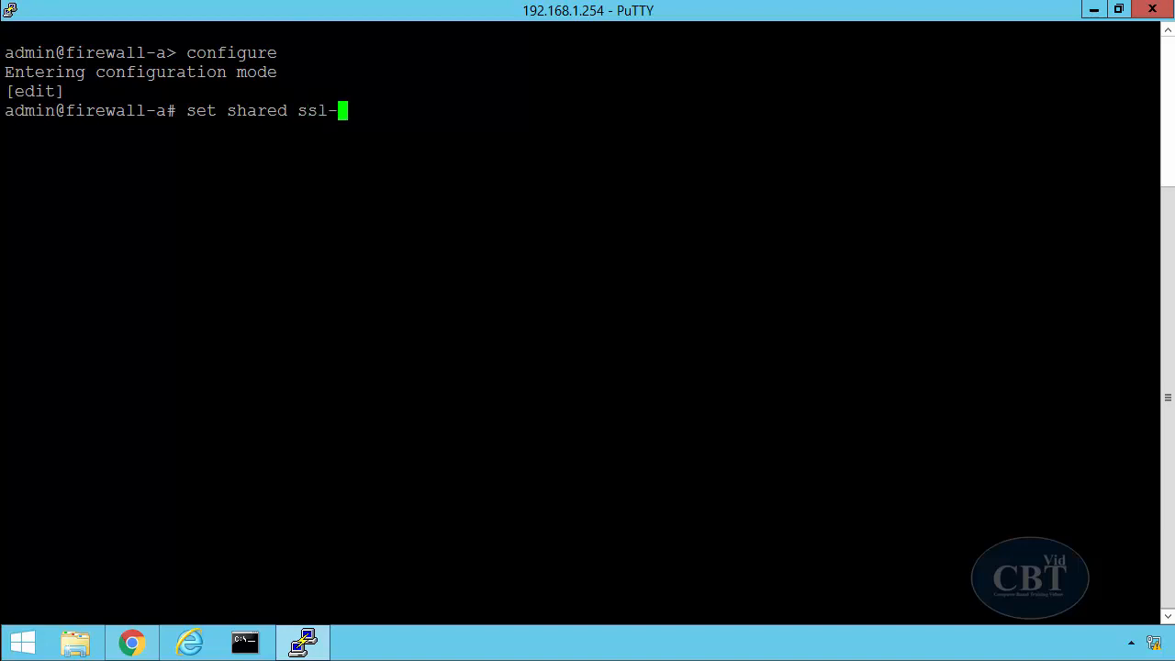
{"action": "type", "text": "tls-service-profile"}
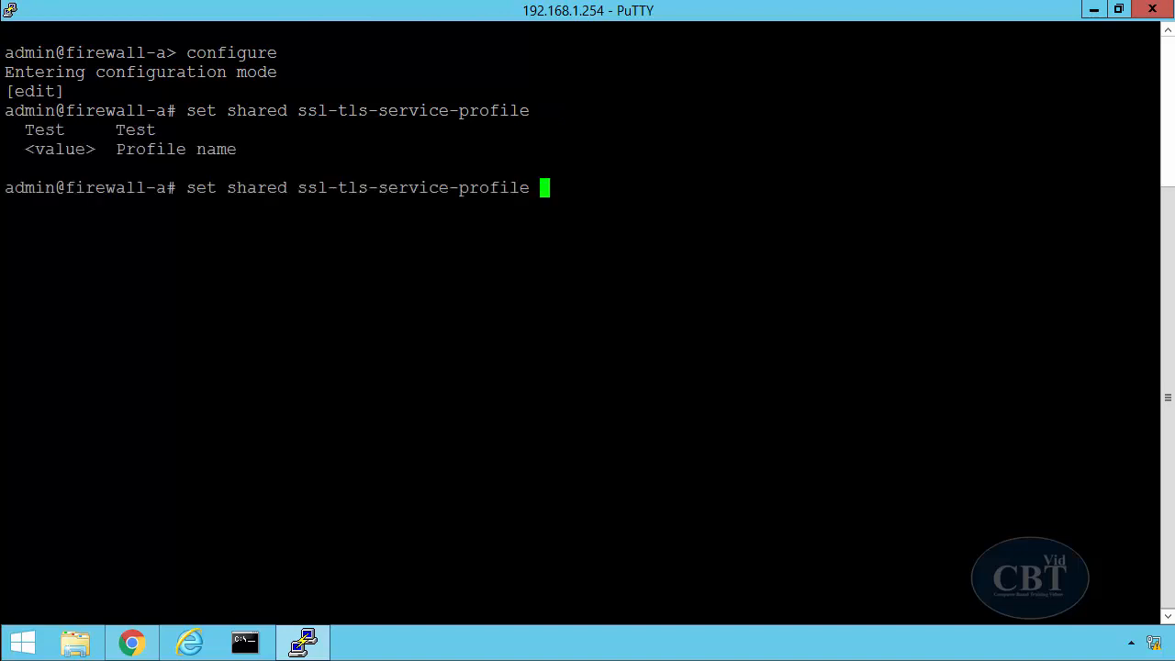
{"action": "type", "text": "T"}
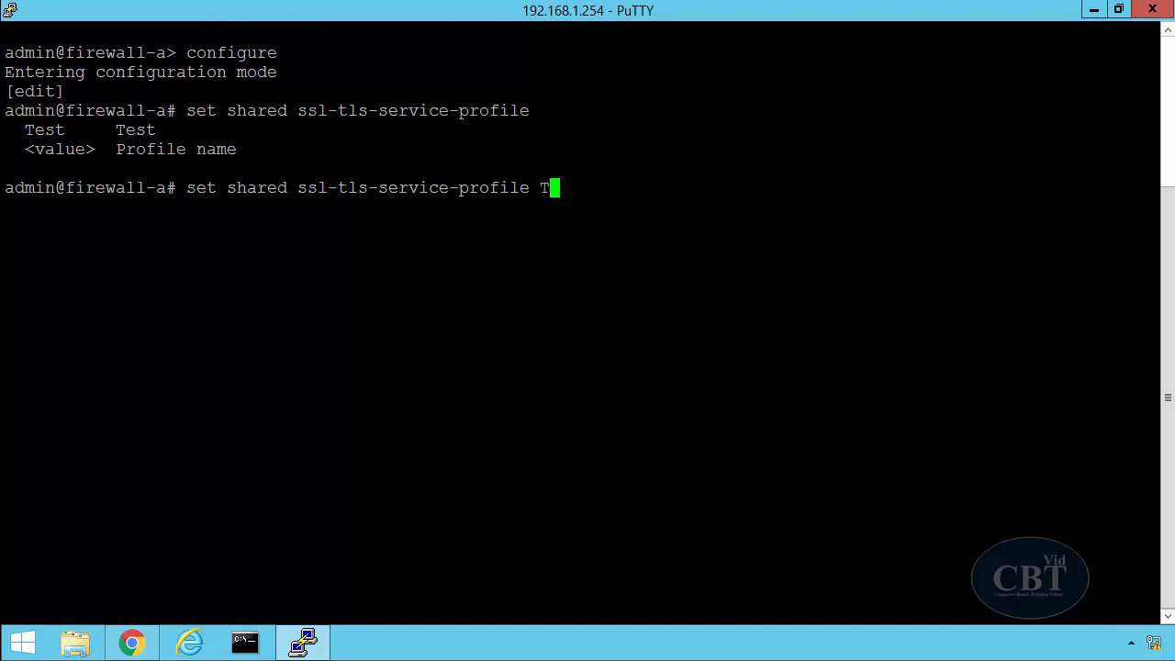
{"action": "type", "text": "est"}
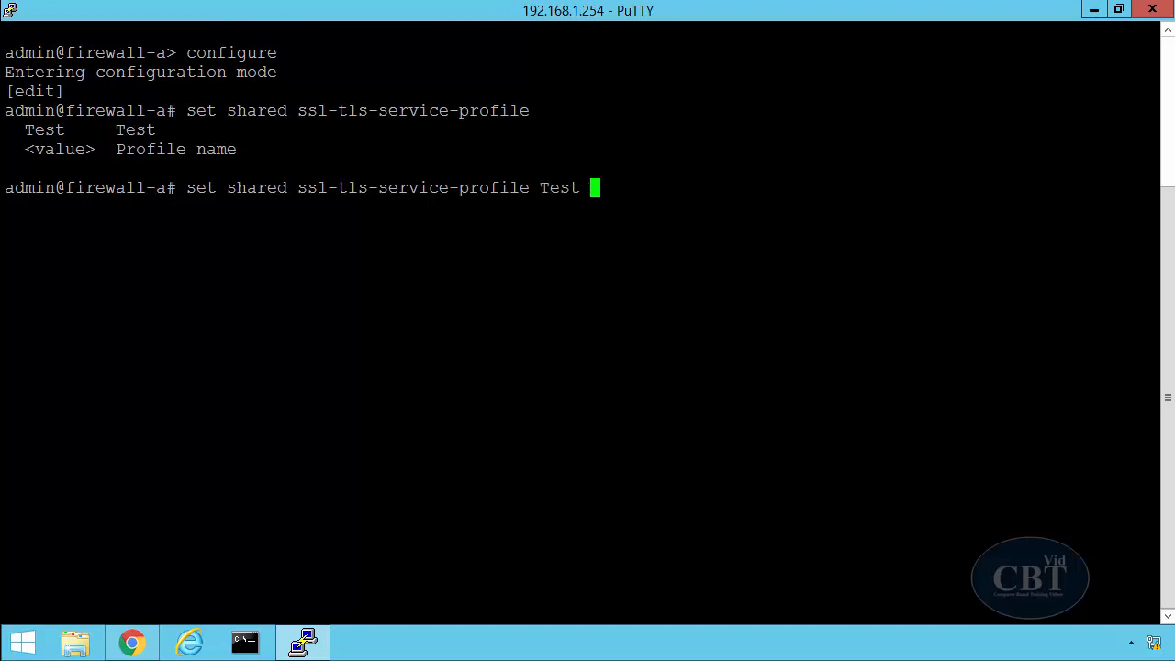
{"action": "type", "text": "p"}
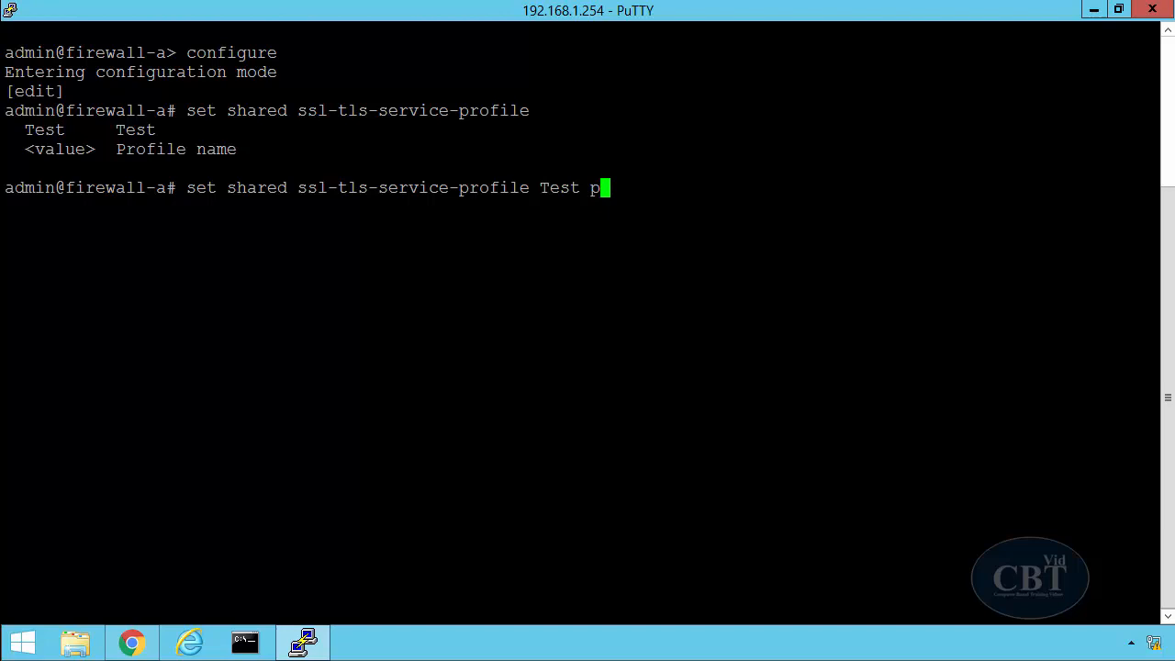
{"action": "type", "text": "protocol-settings"}
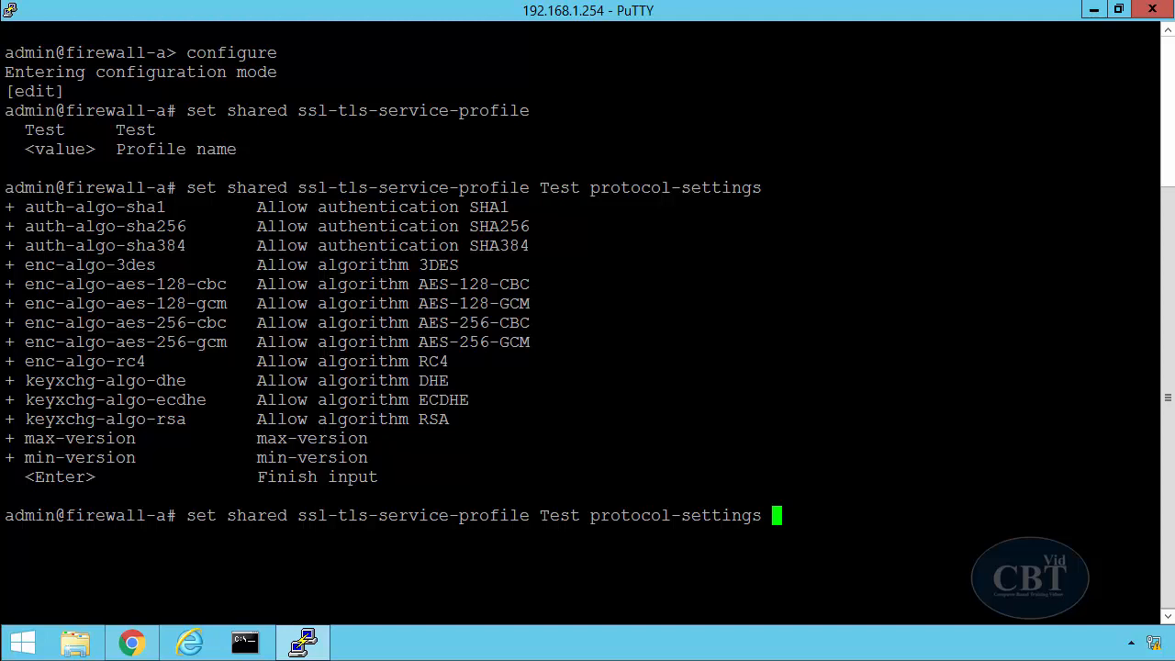
- Set enc-algo-aes-128-cbc to 'no' in the Test profile's protocol settings
{"action": "type", "text": "enc-"}
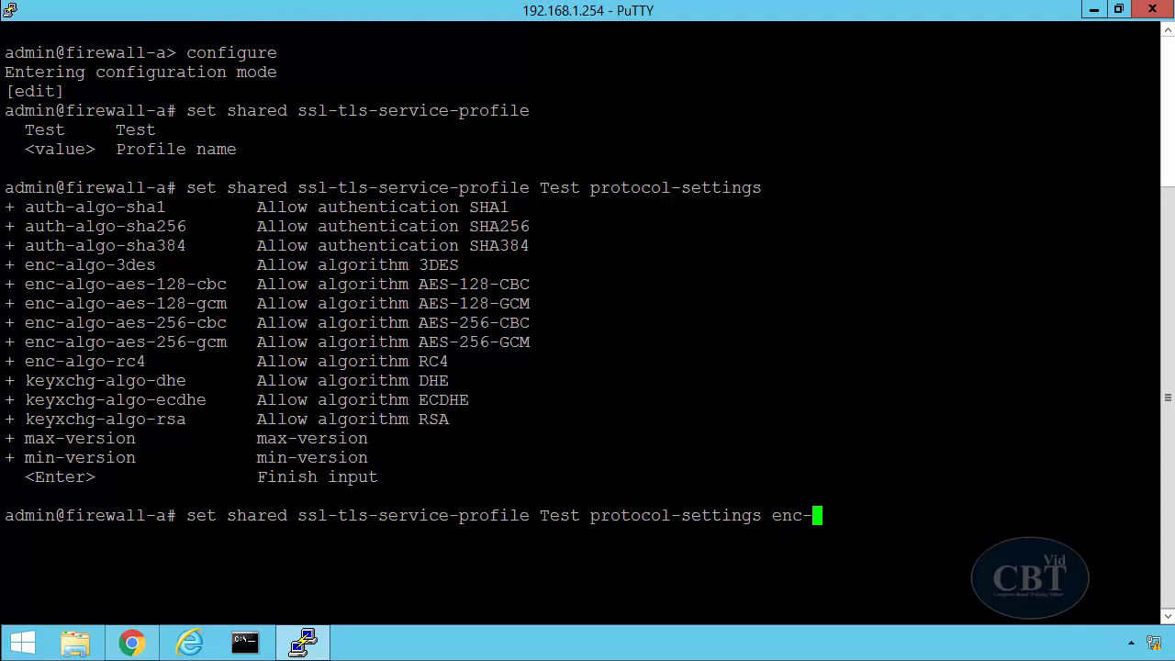
{"action": "type", "text": "algo-ae"}
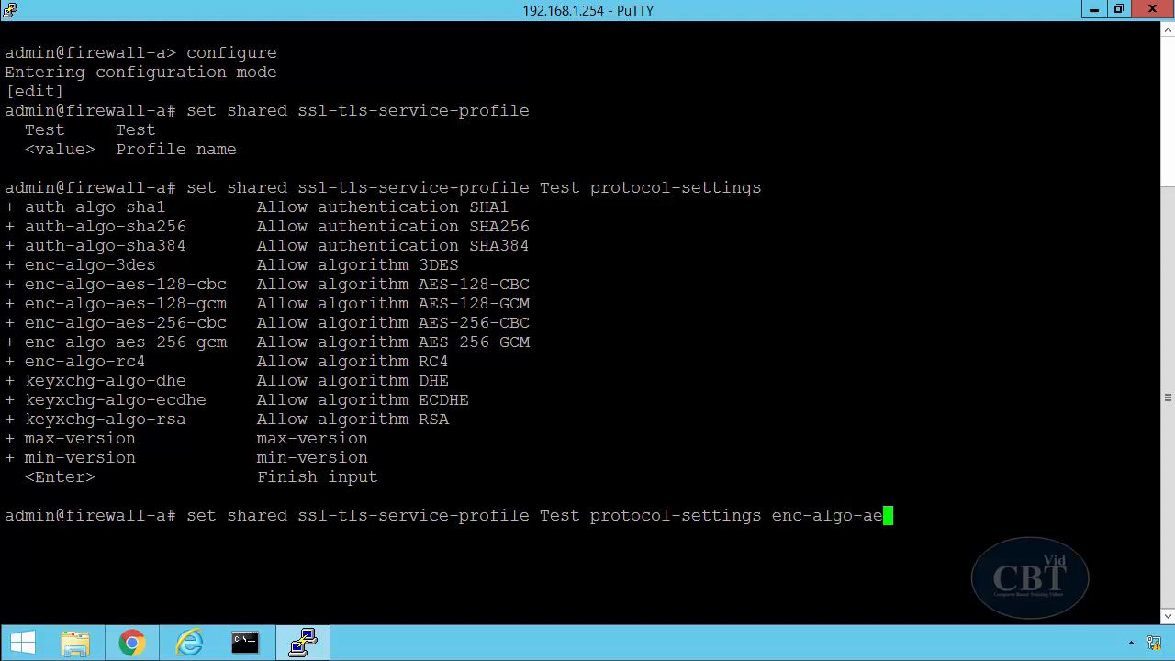
{"action": "type", "text": "s-128-"}
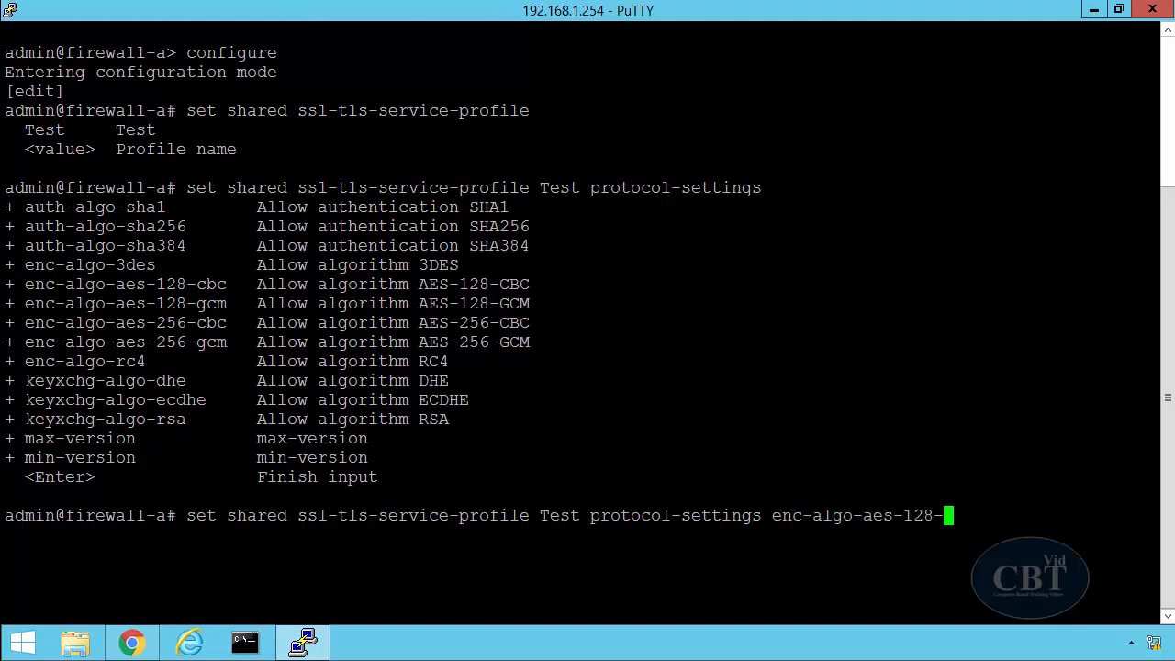
{"action": "type", "text": "cbc"}
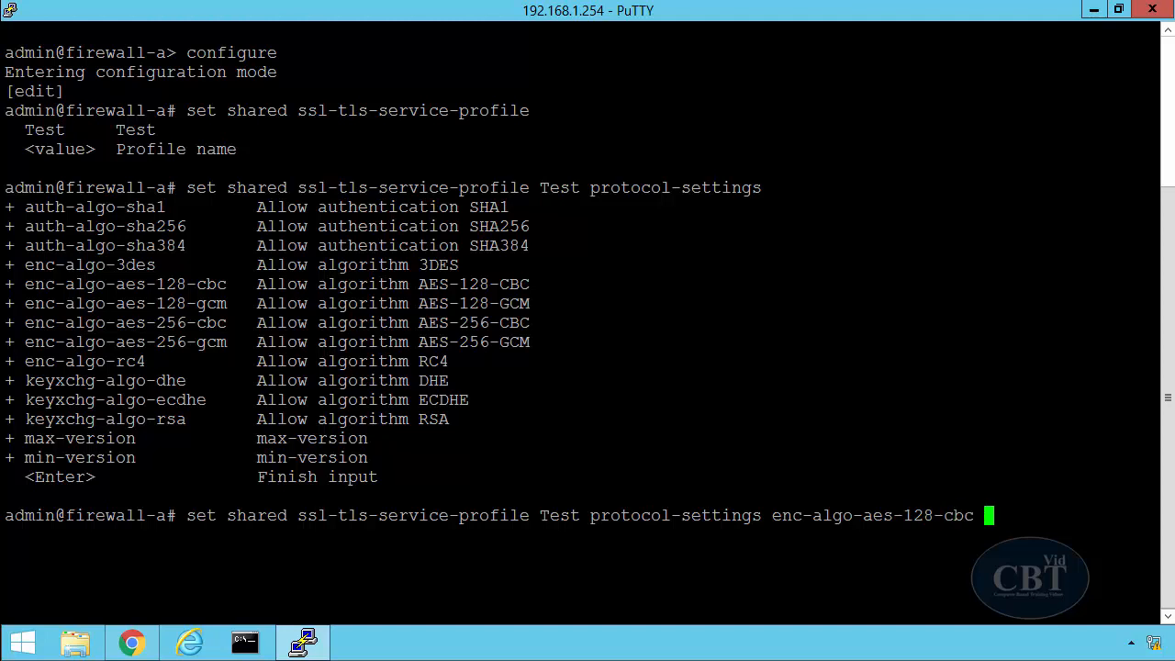
{"action": "type", "text": "no"}
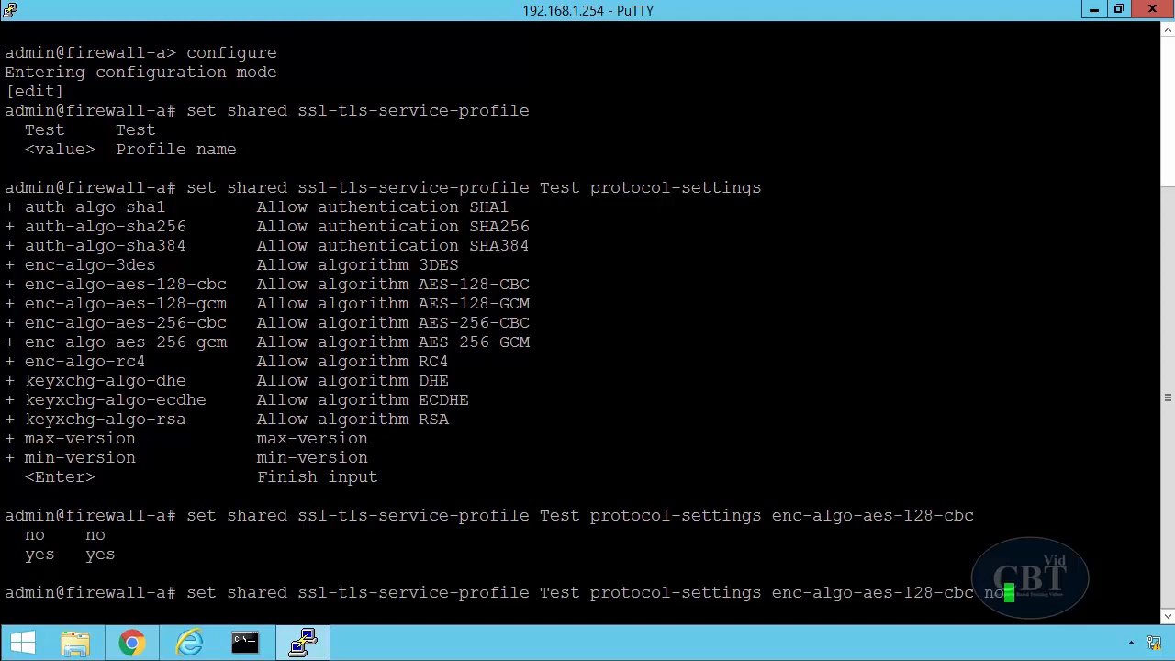
{"action": "key", "text": "Return"}
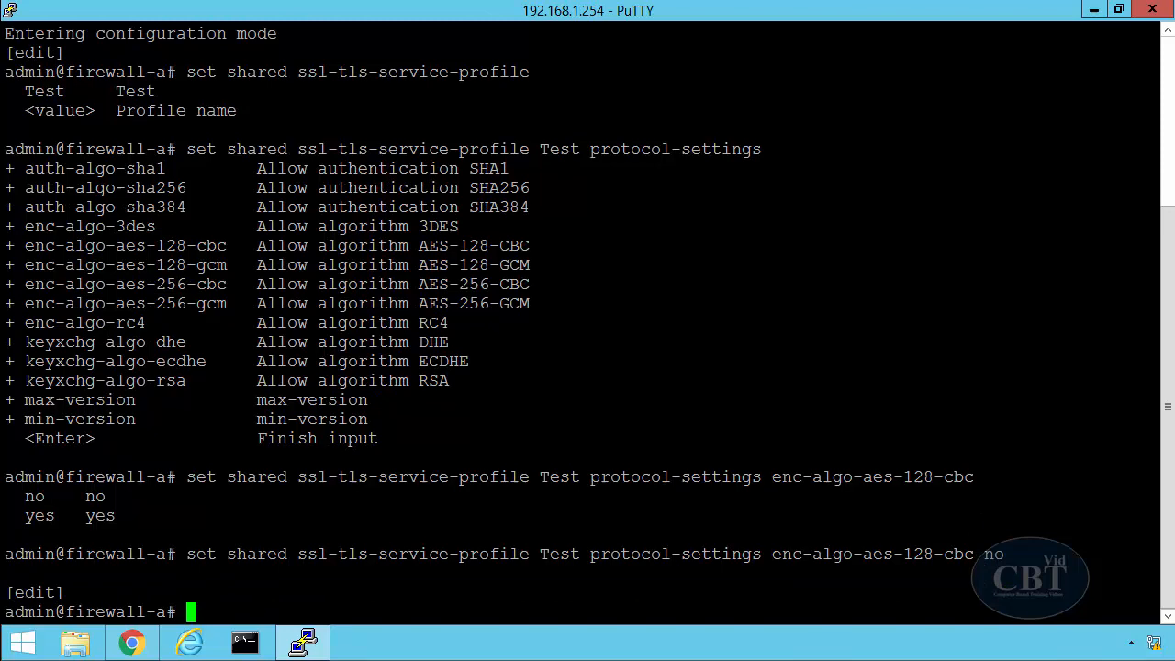
- Run 'show shared ssl-tls-service-profile Test protocol-settings' to verify the configuration
{"action": "type", "text": "show"}
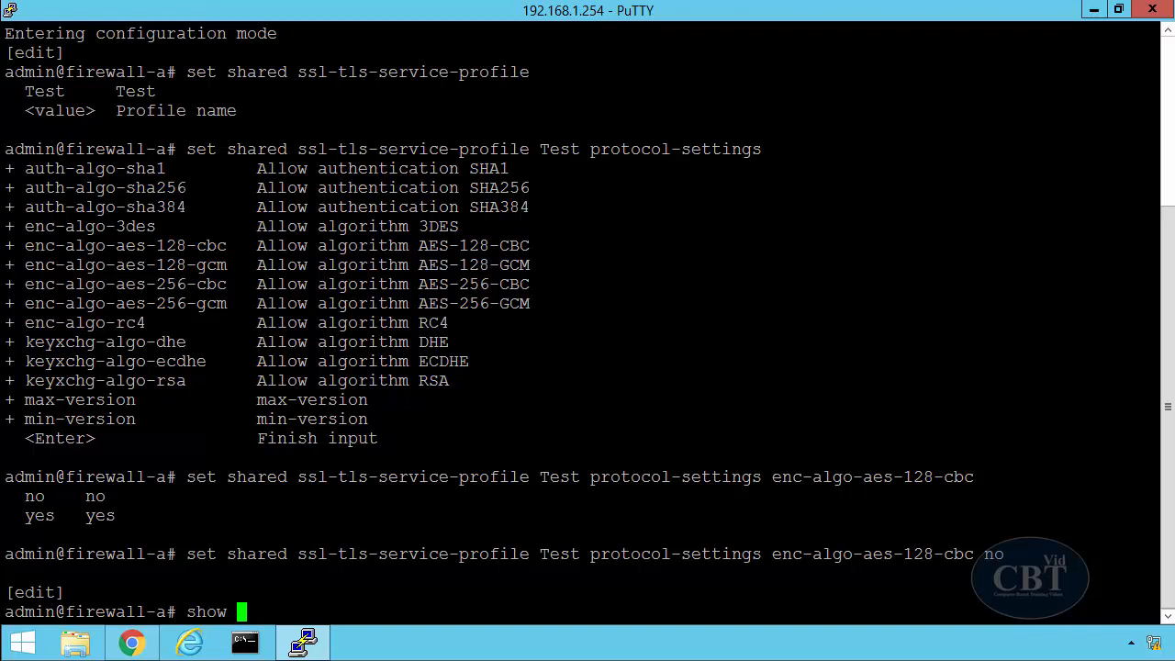
{"action": "type", "text": "shared"}
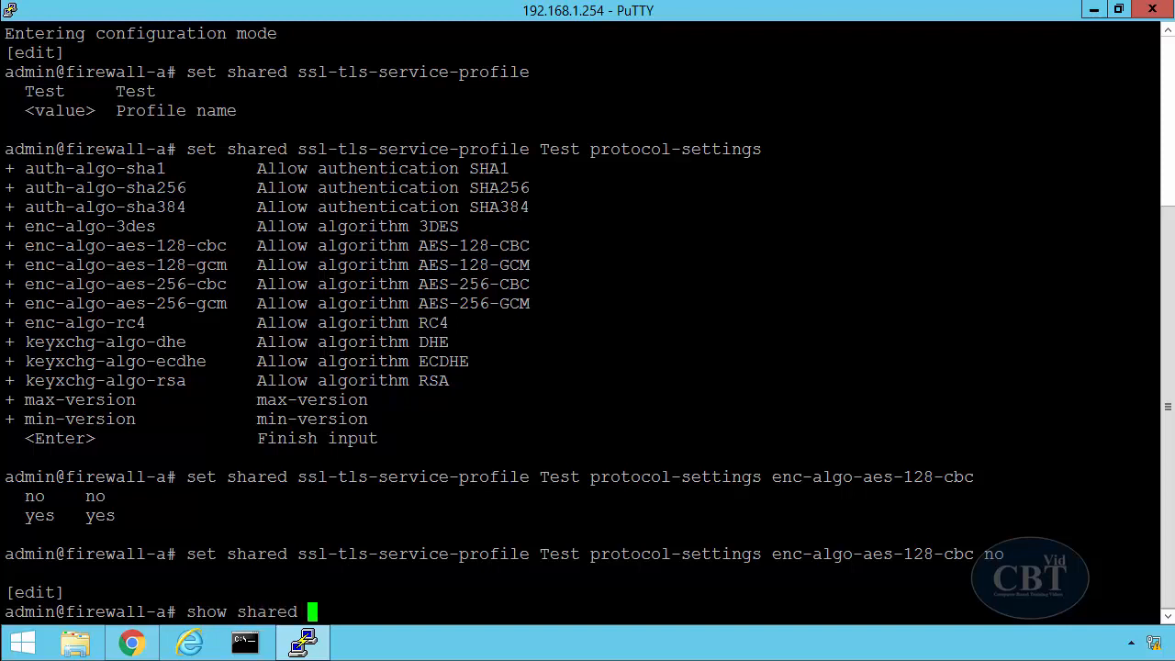
{"action": "type", "text": "ssl-tls-service-profile Test"}
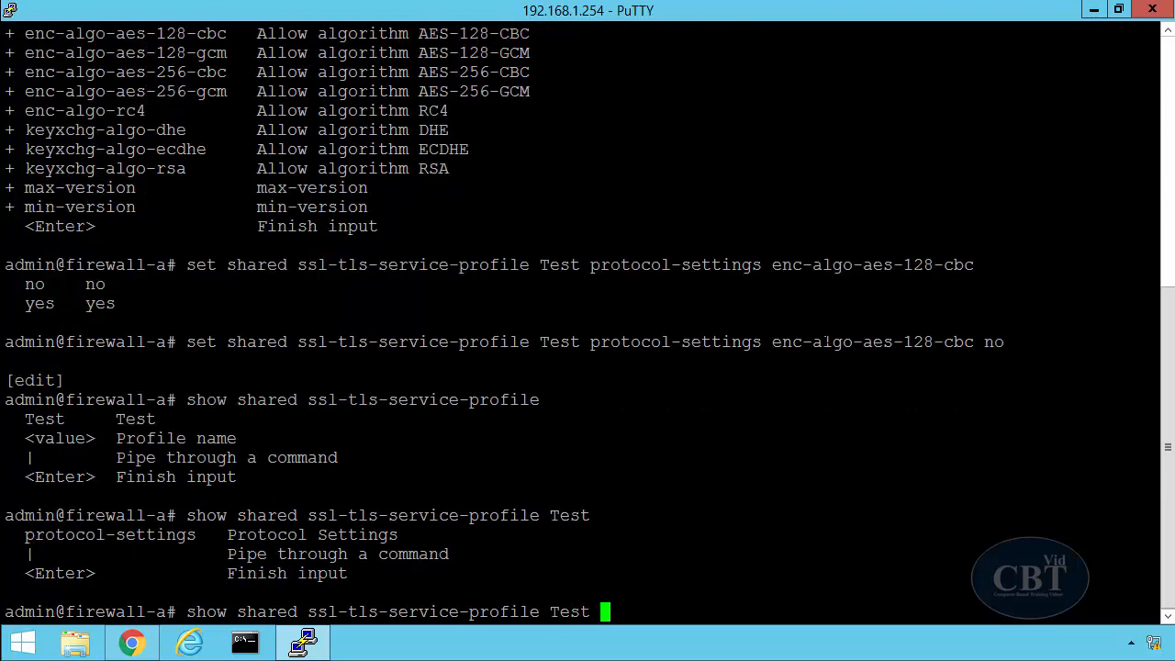
{"action": "type", "text": "protocol-settings"}
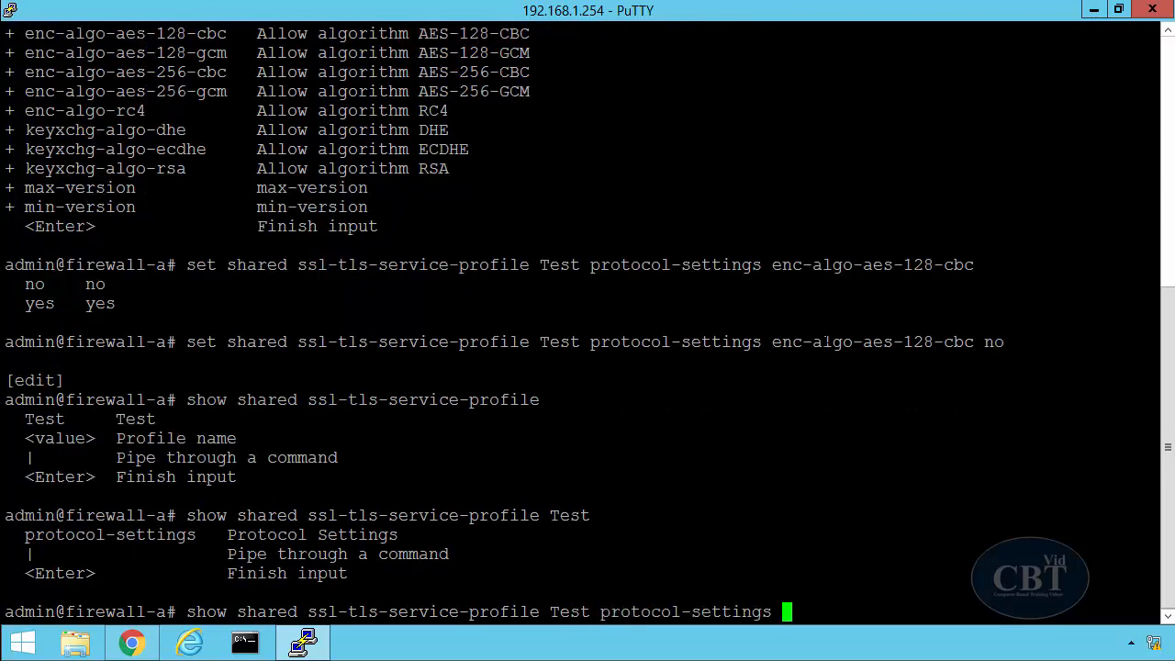
{"action": "key", "text": "Return"}
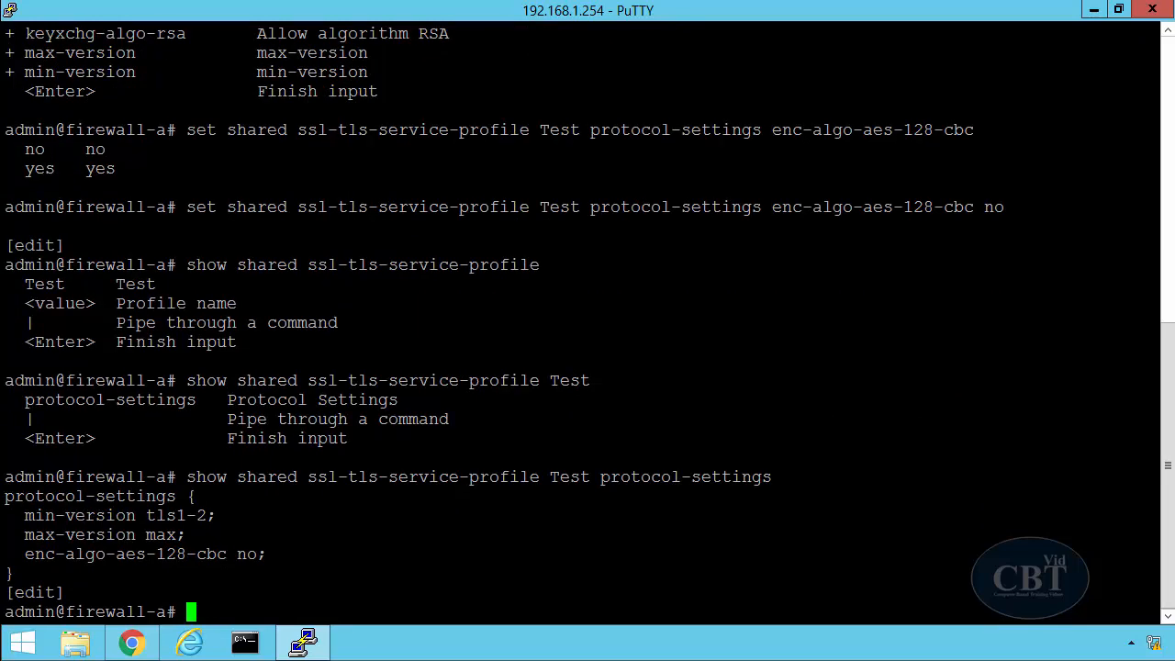